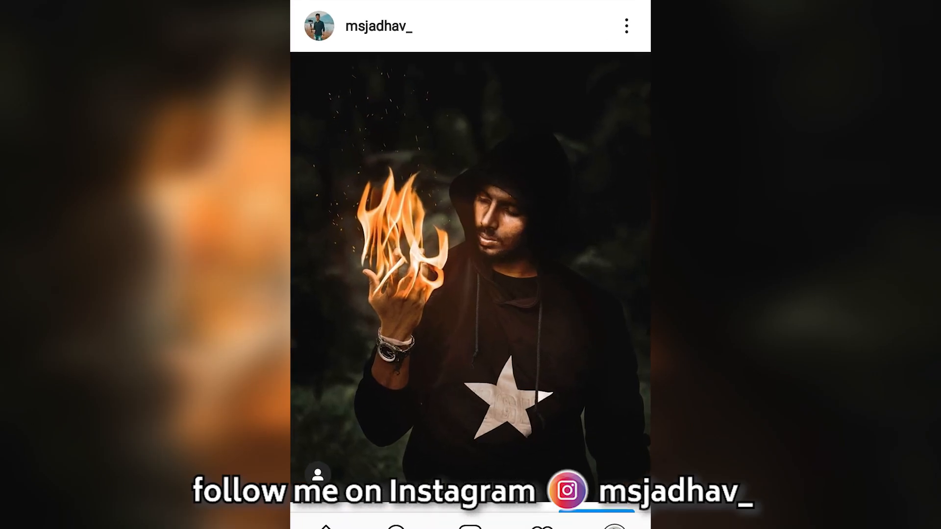
Preview the finished flaming-hand post, then bring up the man's source photo in Photoshop
left_click(348, 520)
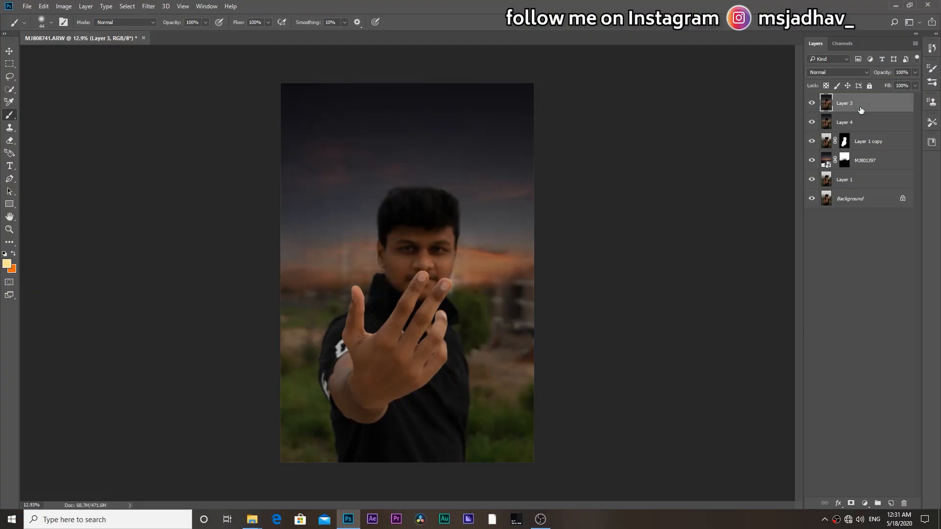
left_click(845, 122)
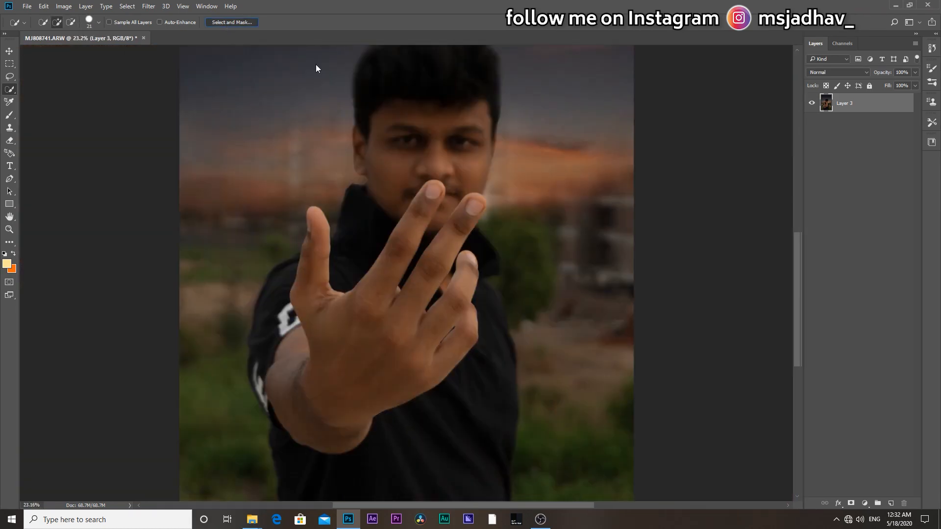
Refine the man's selection and output it as a new layer with layer mask
left_click(232, 22)
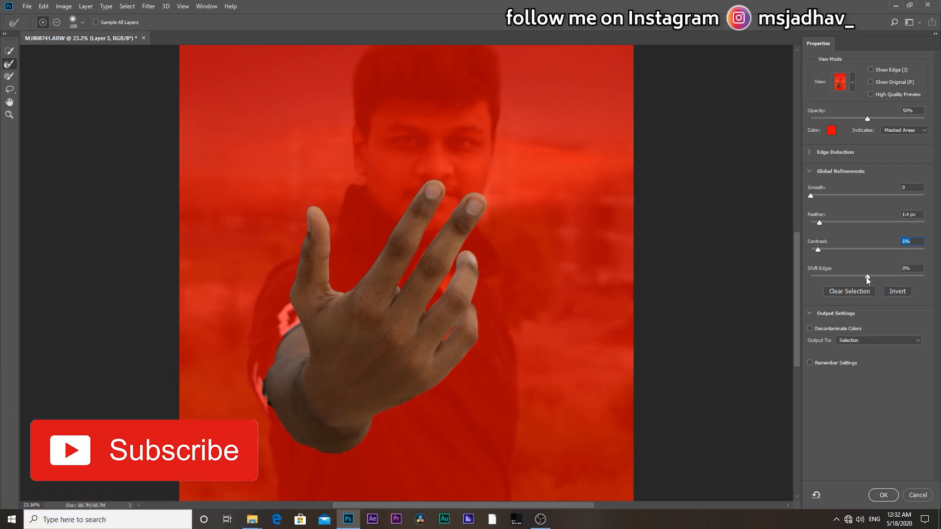
left_click(877, 340)
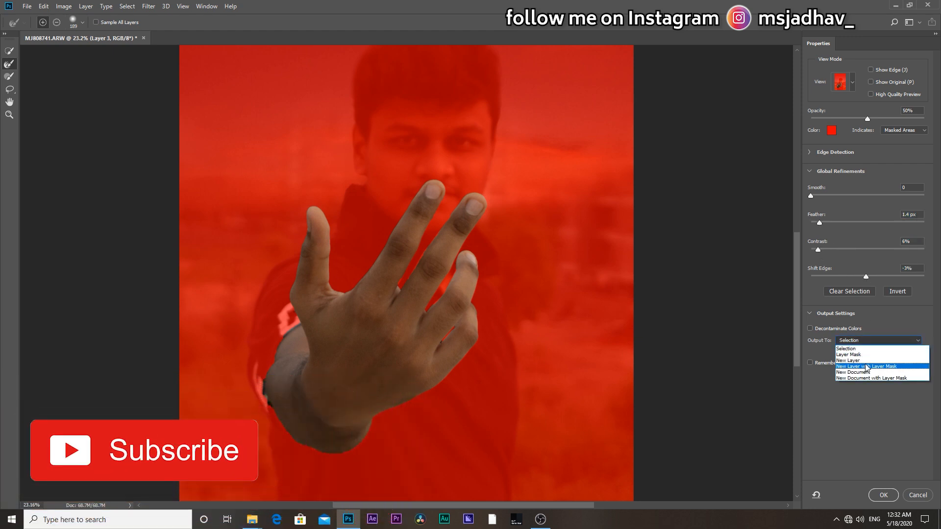
left_click(883, 495)
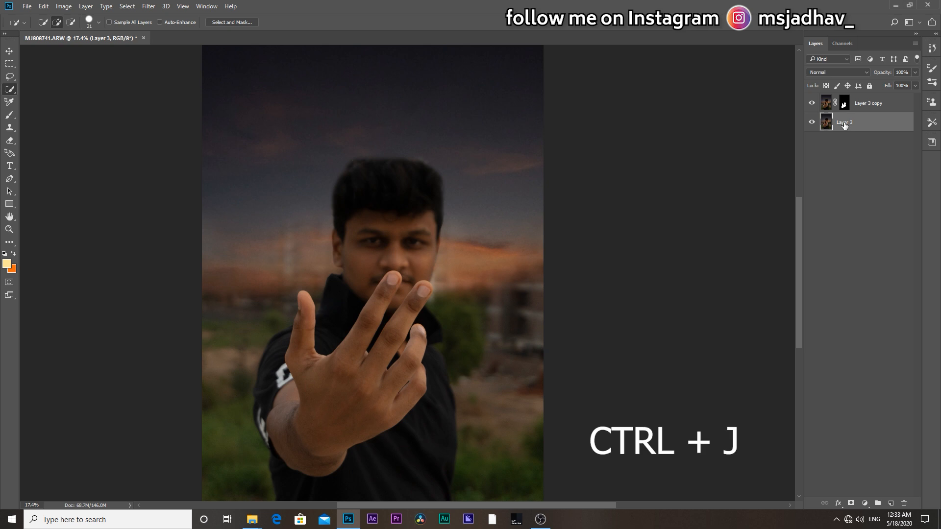
Darken the background behind the man to Brightness -55, Contrast 43, then go to the fire images folder
key("ctrl+j")
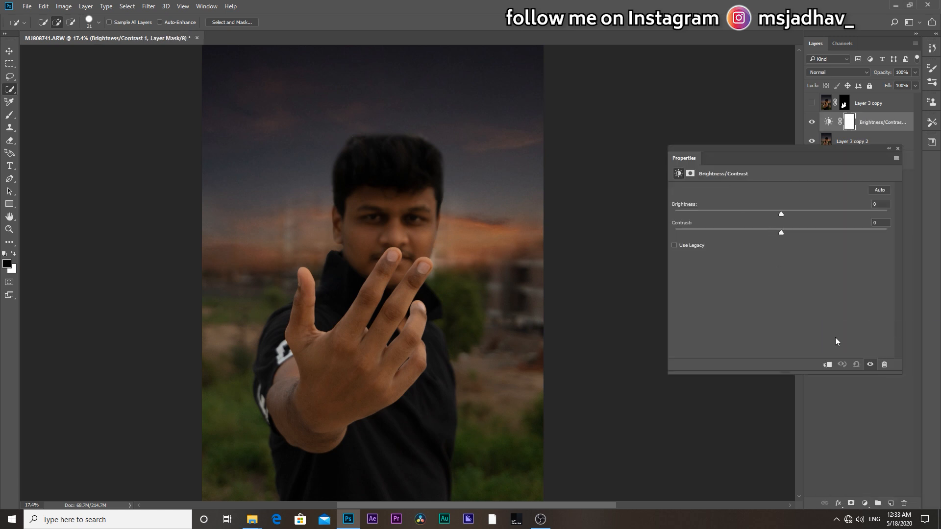
left_click_drag(781, 214, 742, 215)
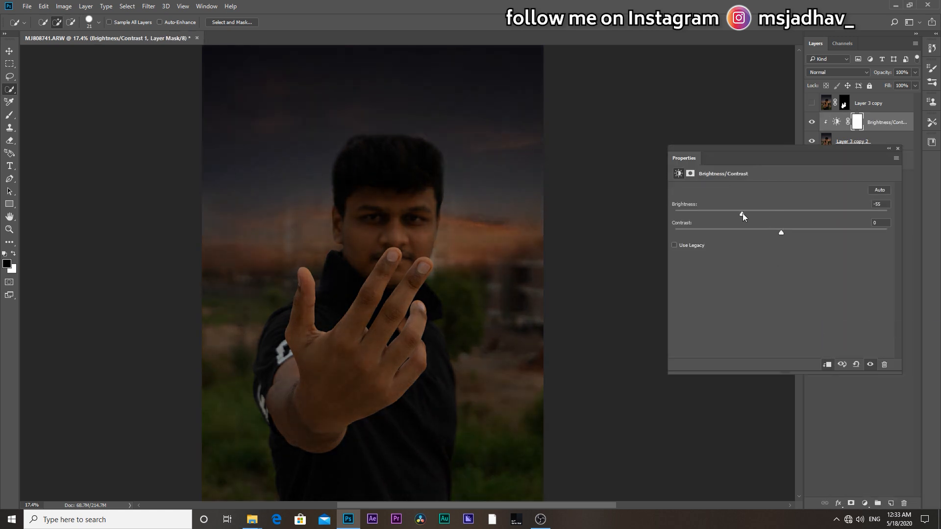
left_click_drag(781, 233, 816, 233)
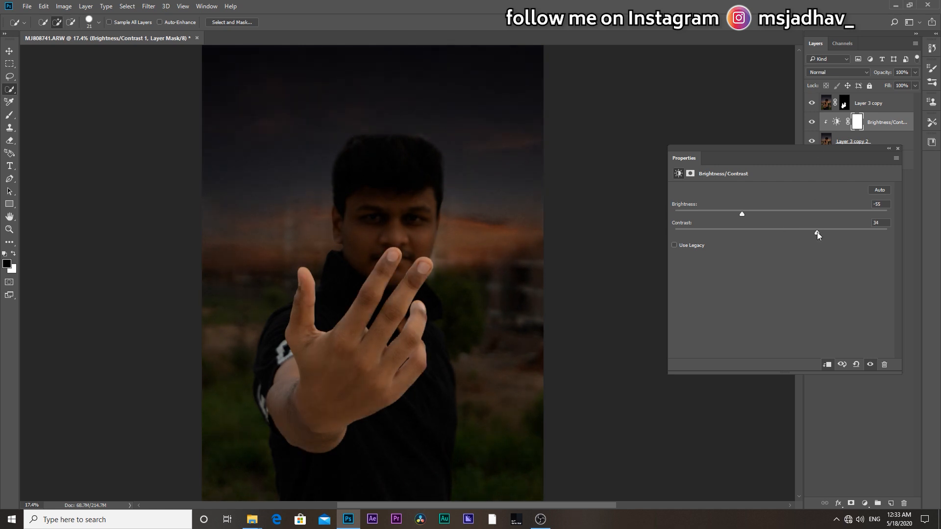
left_click_drag(817, 233, 826, 234)
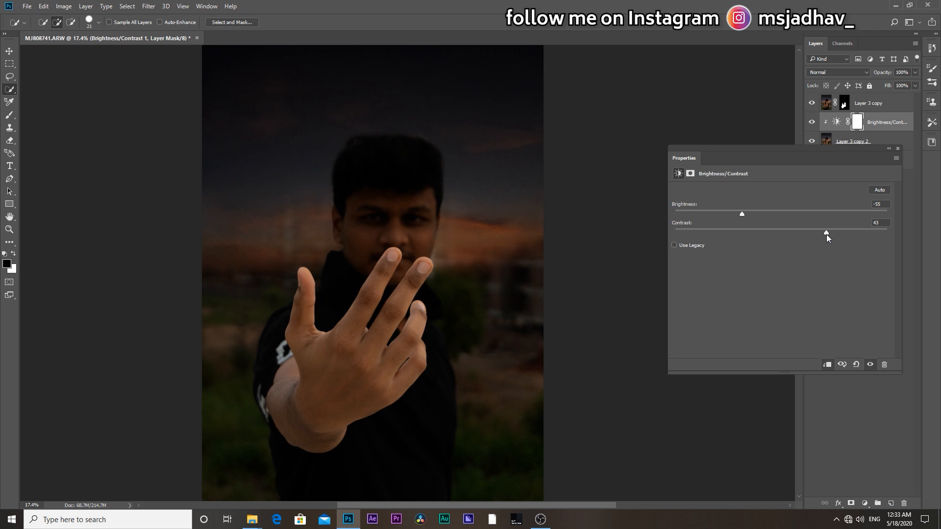
mouse_move(877, 184)
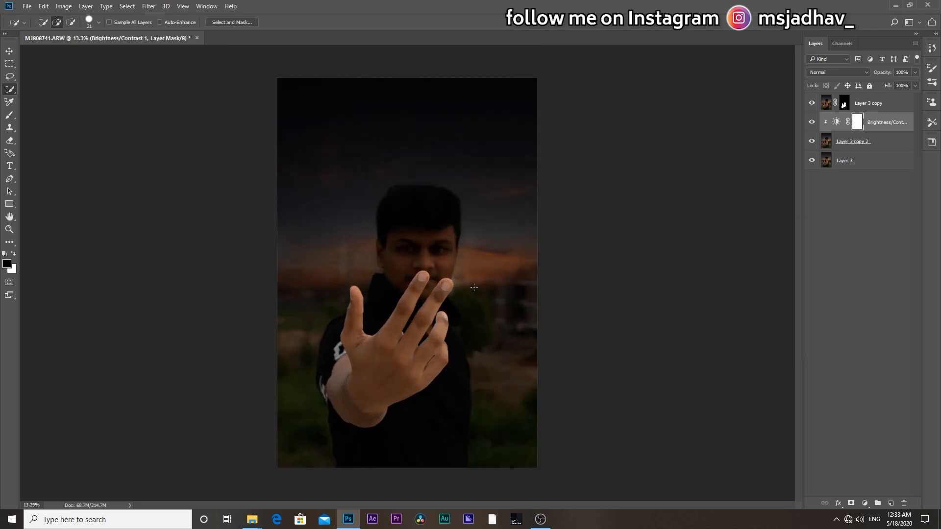
key("Ctrl+-")
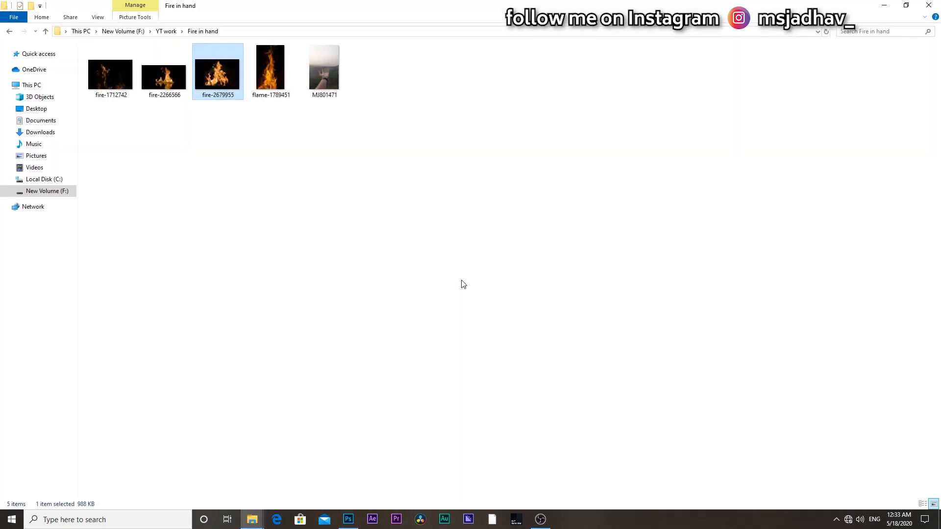
Place the third fire photo over the man's hand and blend it as Screen to hide the black
left_click(348, 519)
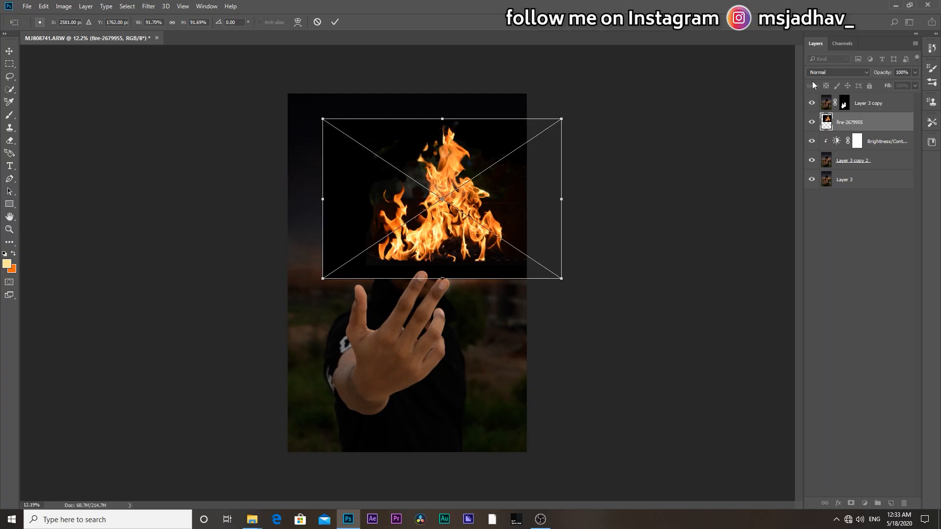
left_click(837, 73)
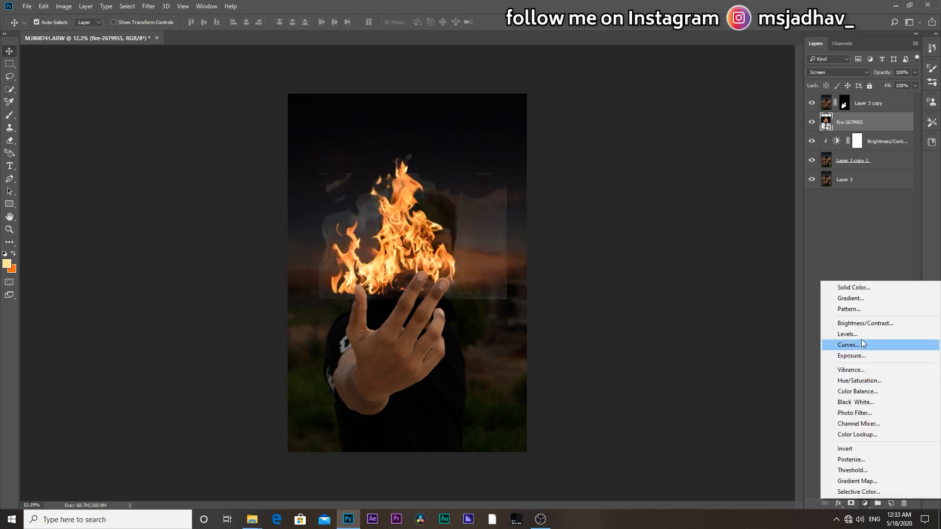
Add a Levels adjustment over the fire and pull in the black point to deepen its darks
left_click(847, 333)
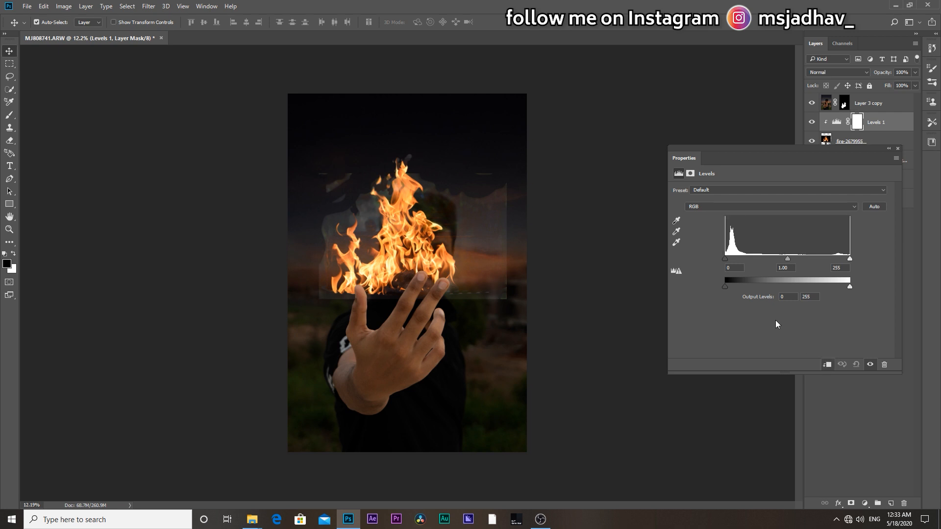
left_click_drag(725, 258, 738, 259)
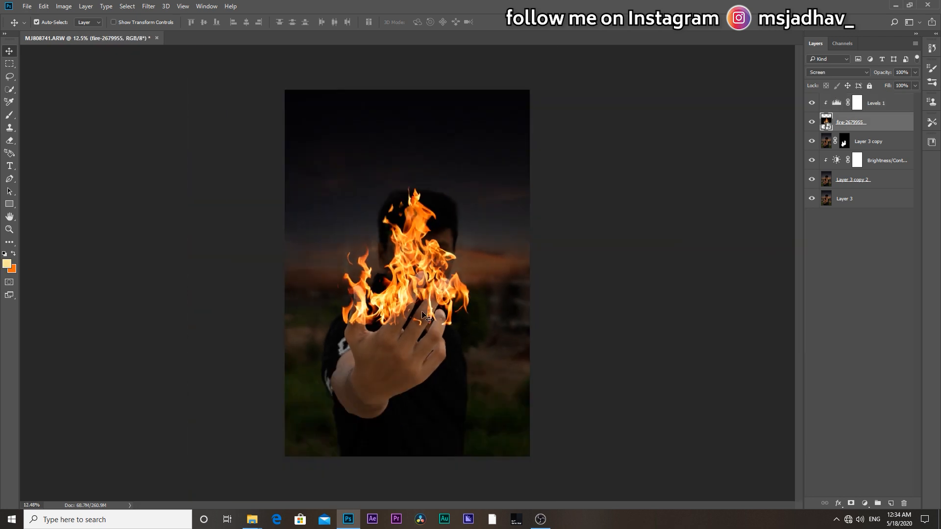
Warp the fire layer, bending its lower corner so the flames rise from the hand
key("Ctrl+t")
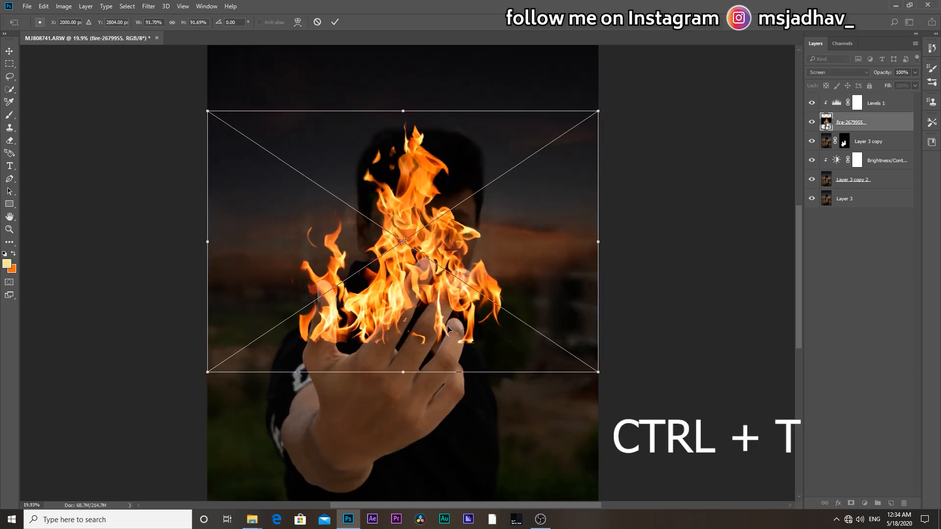
right_click(447, 327)
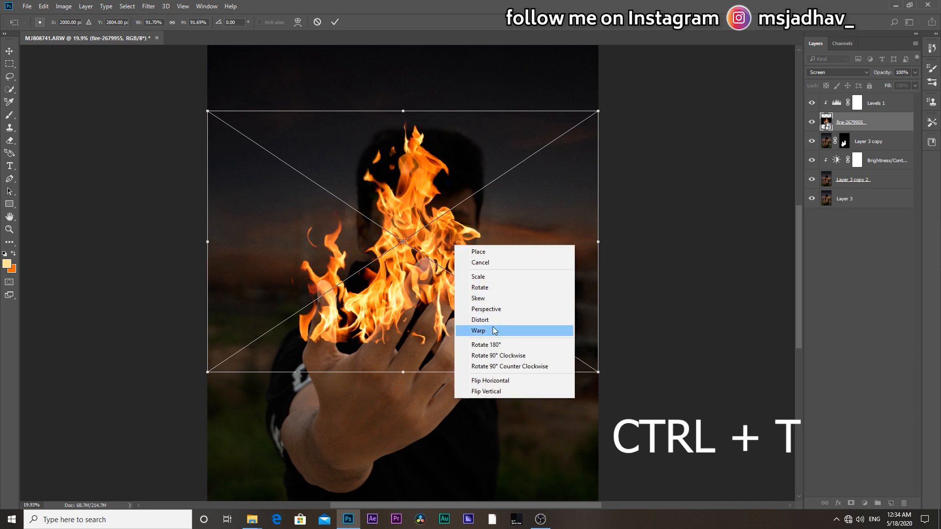
left_click(479, 330)
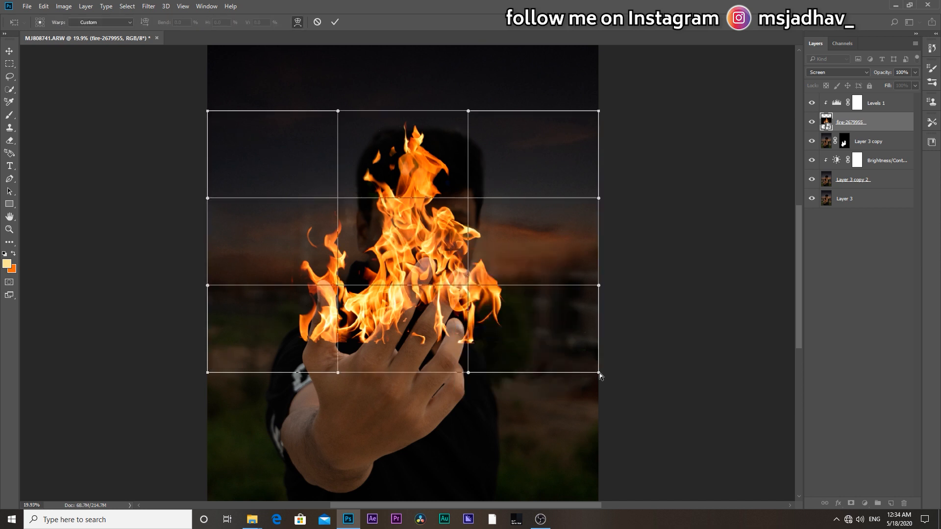
left_click_drag(598, 374, 561, 467)
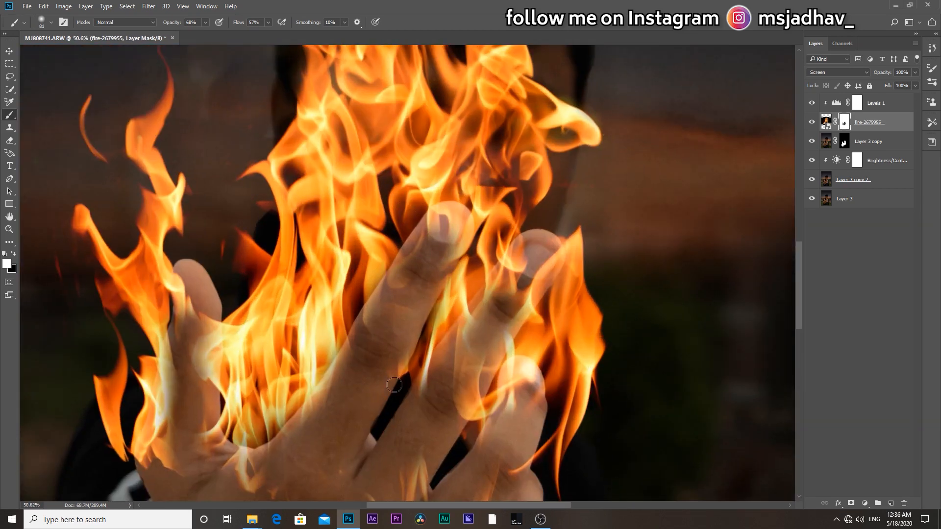
mouse_move(417, 235)
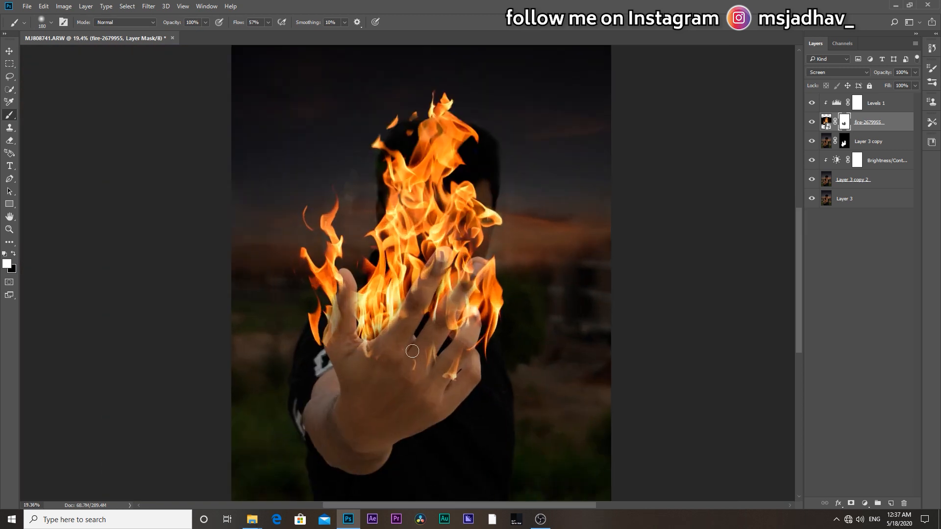
Add a new empty layer above the masked flames for the glow
key("ctrl+-")
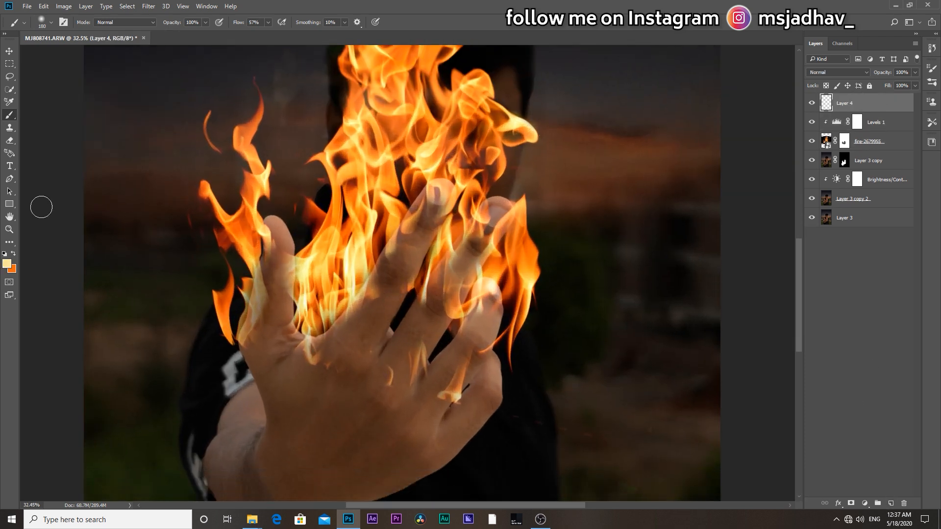
Choose a flame colour and paint orange glow strokes along each raised finger
left_click(7, 266)
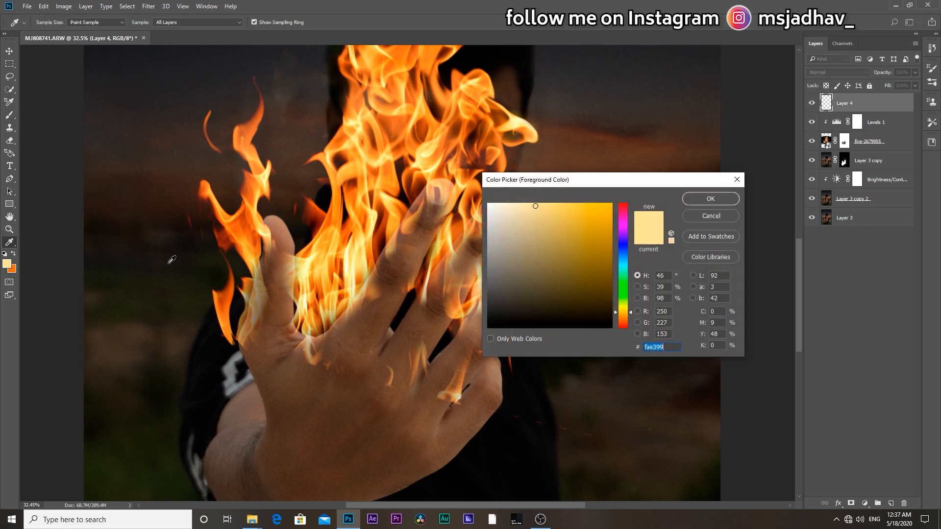
mouse_move(330, 227)
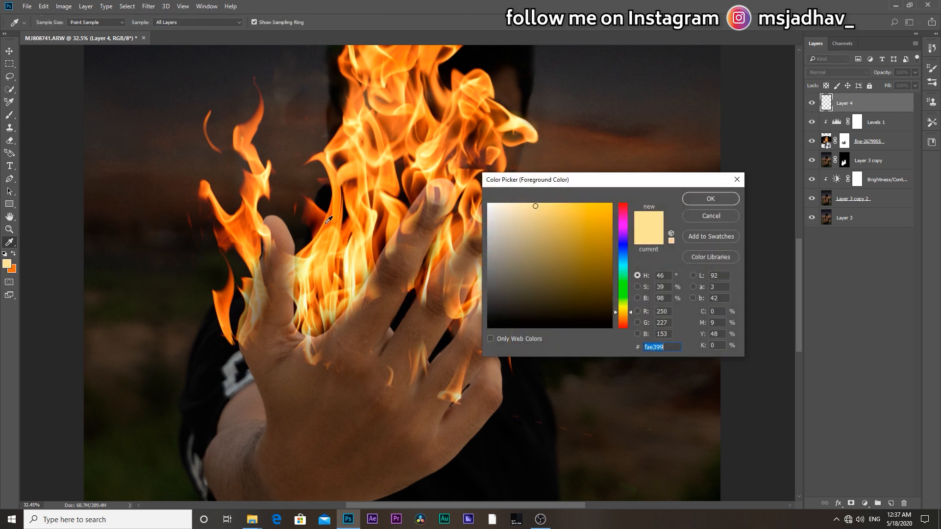
left_click(710, 198)
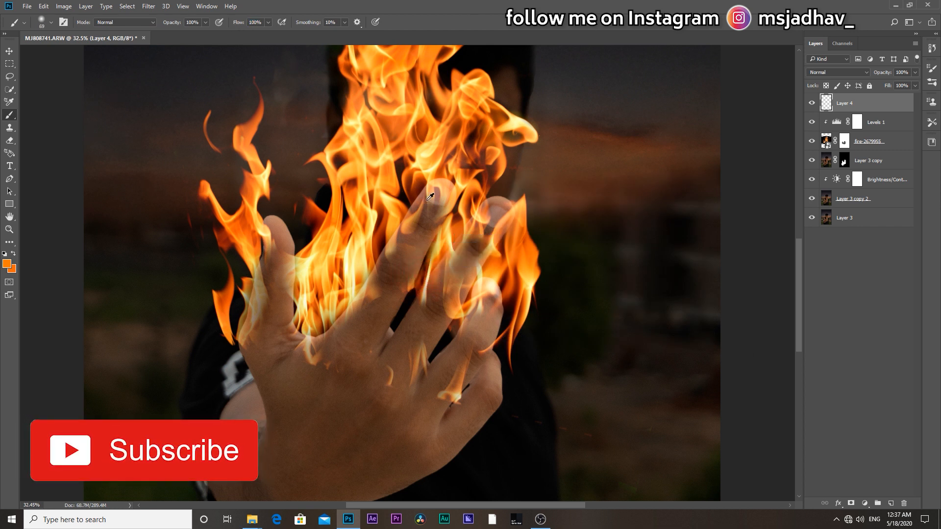
left_click_drag(420, 198, 385, 273)
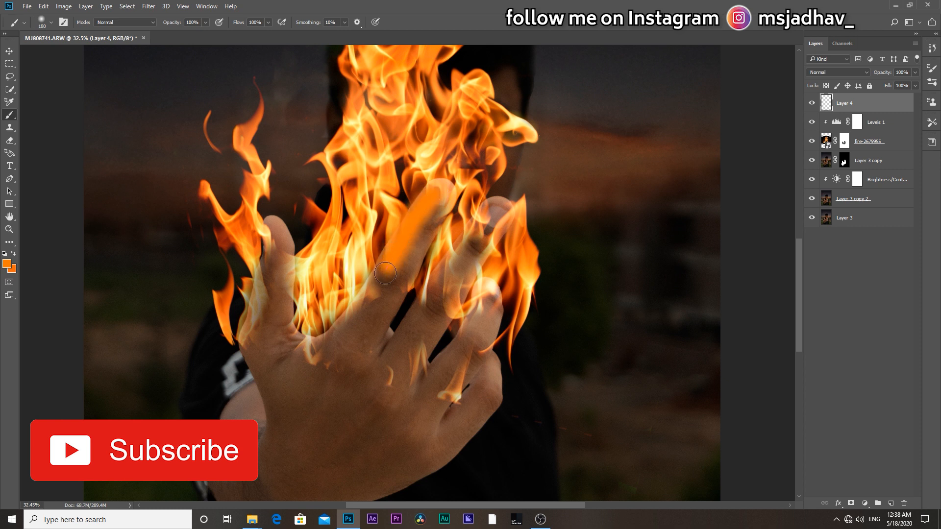
left_click_drag(396, 271, 286, 287)
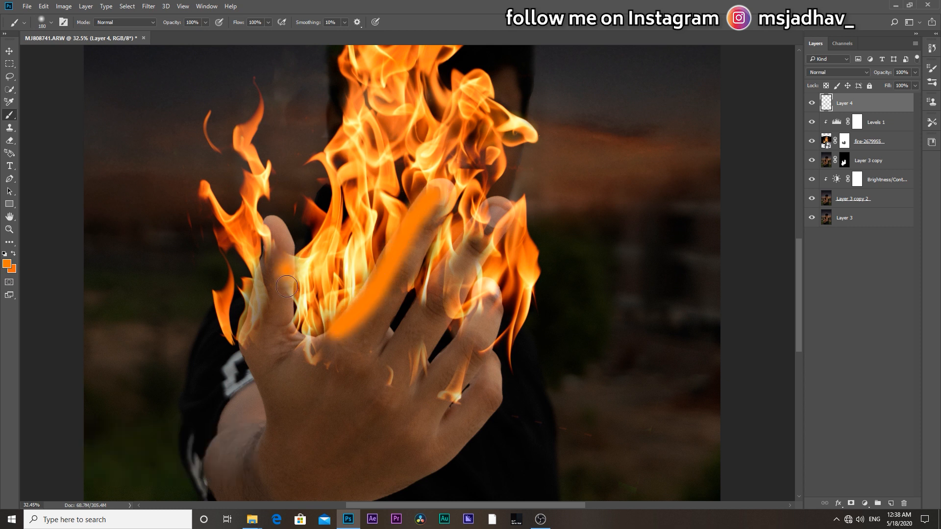
left_click_drag(286, 287, 438, 278)
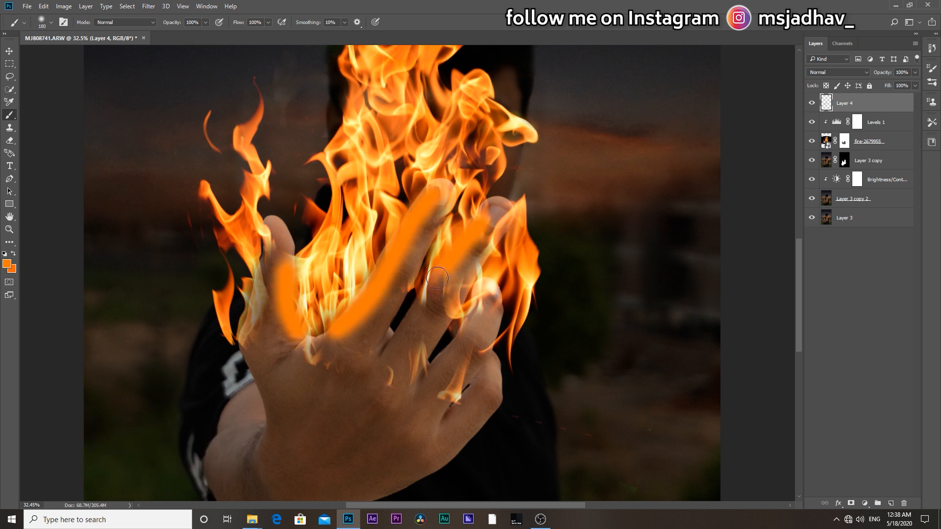
left_click_drag(436, 277, 428, 378)
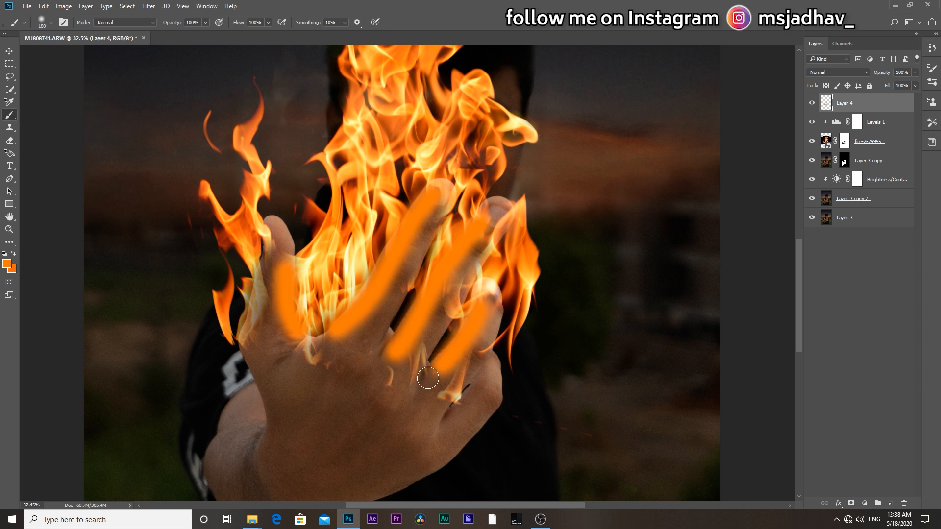
left_click_drag(428, 378, 489, 373)
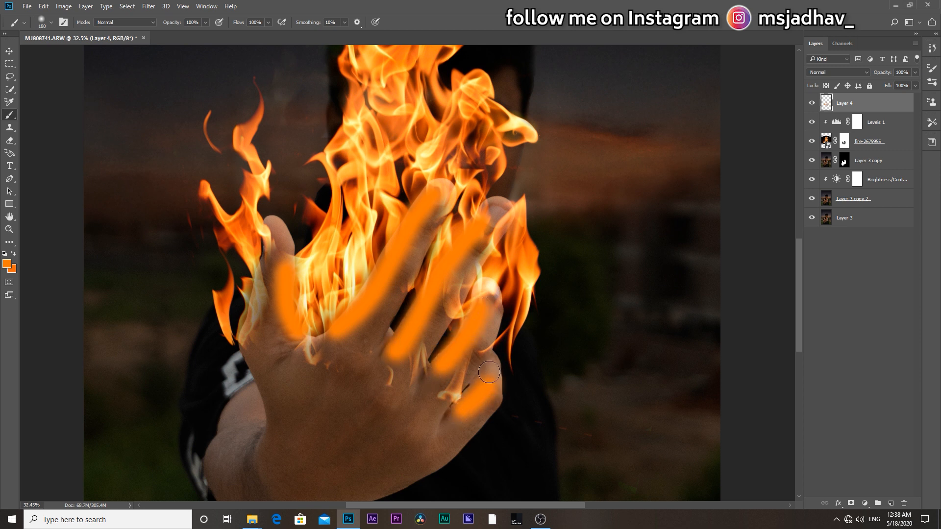
Blend the orange glow layer as Overlay at about 27% opacity
left_click(838, 73)
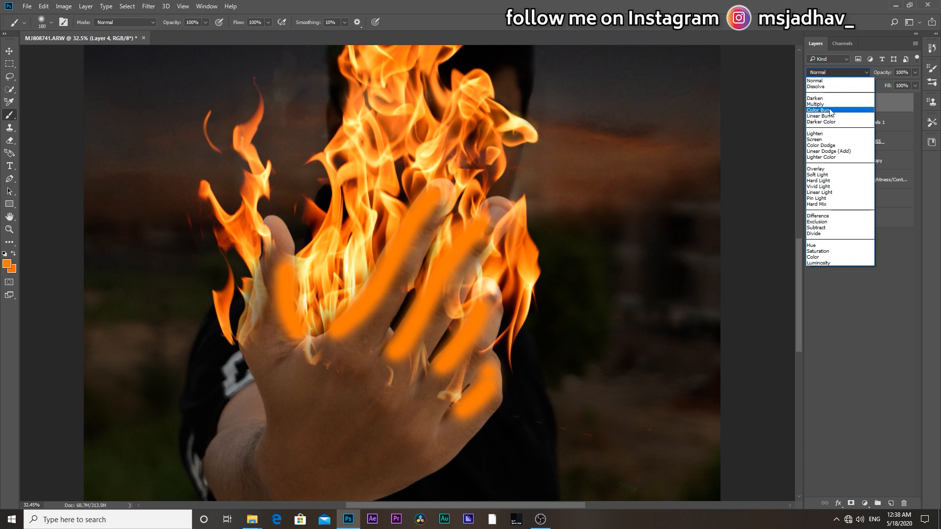
left_click(815, 168)
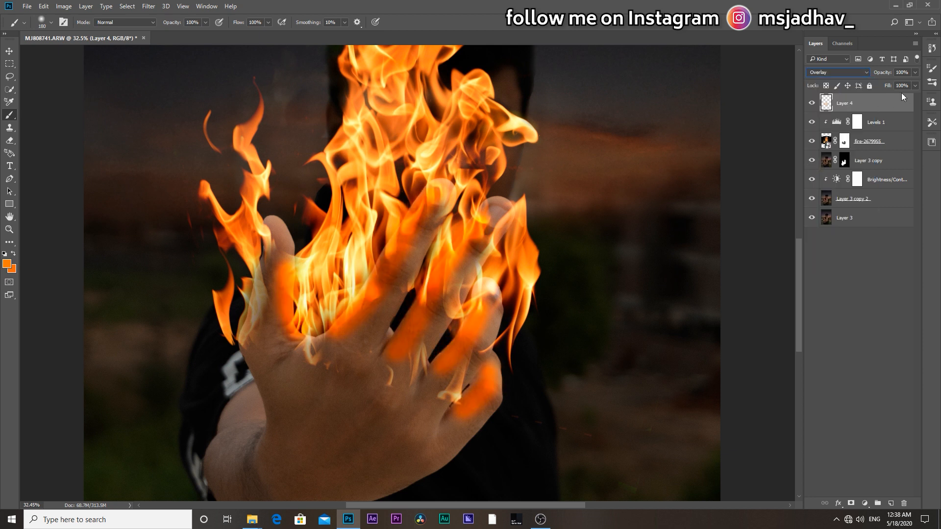
left_click_drag(899, 72, 851, 72)
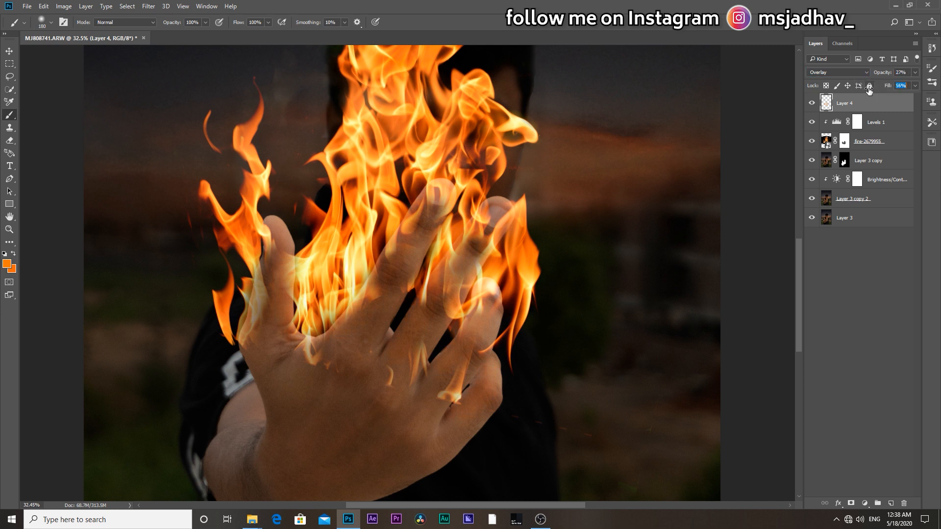
left_click(901, 72)
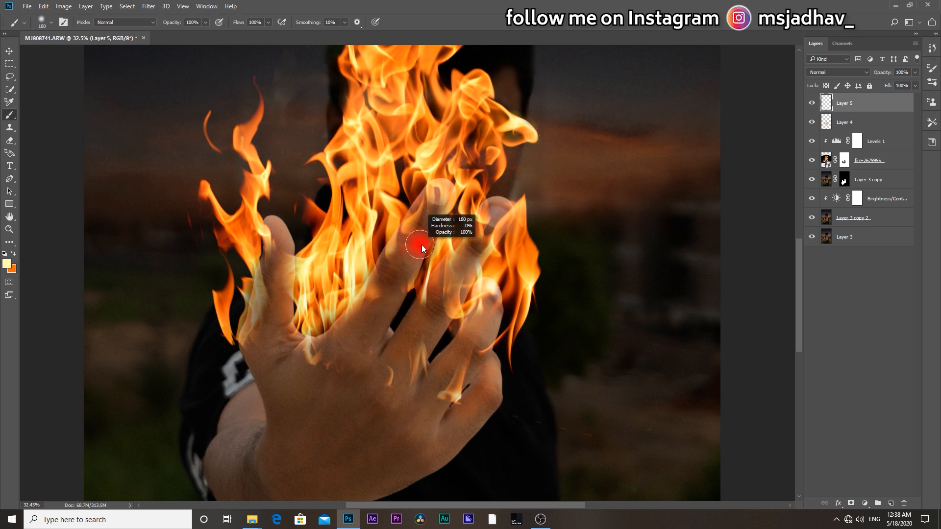
Paint pale yellow highlights on the fingers, thumb and palm, then change the layer's blend mode
left_click_drag(420, 248, 440, 327)
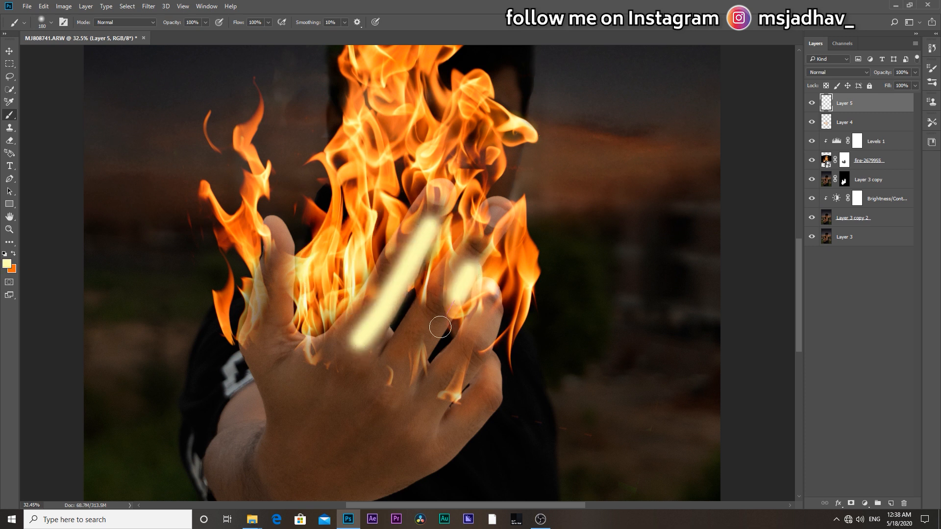
left_click_drag(439, 327, 384, 445)
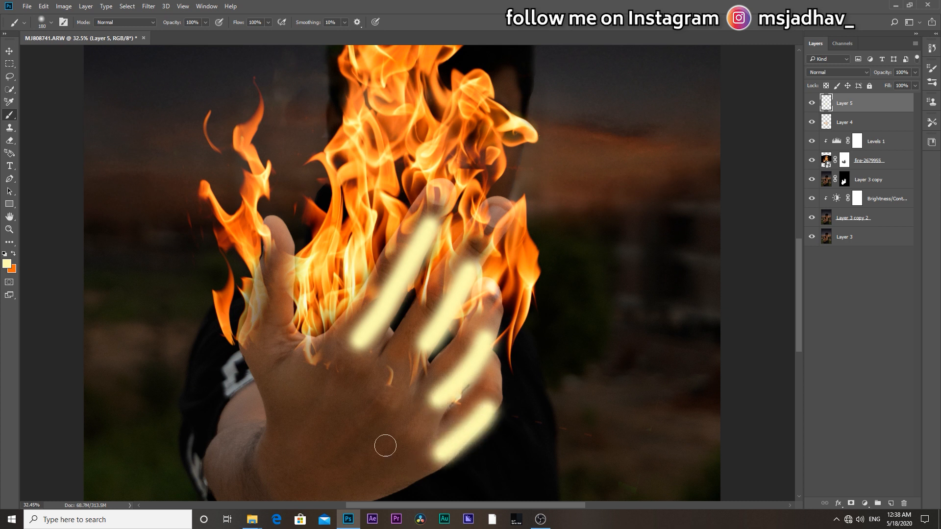
left_click_drag(384, 445, 327, 404)
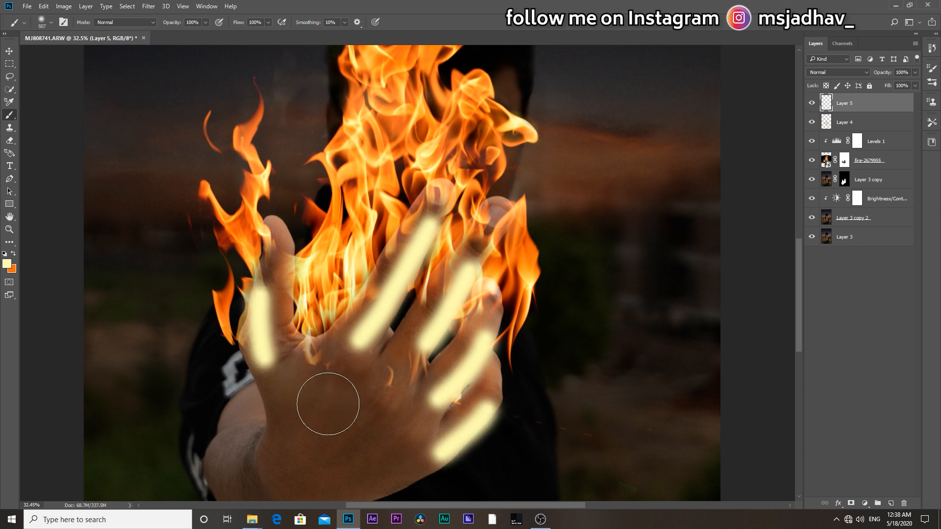
left_click_drag(328, 403, 396, 418)
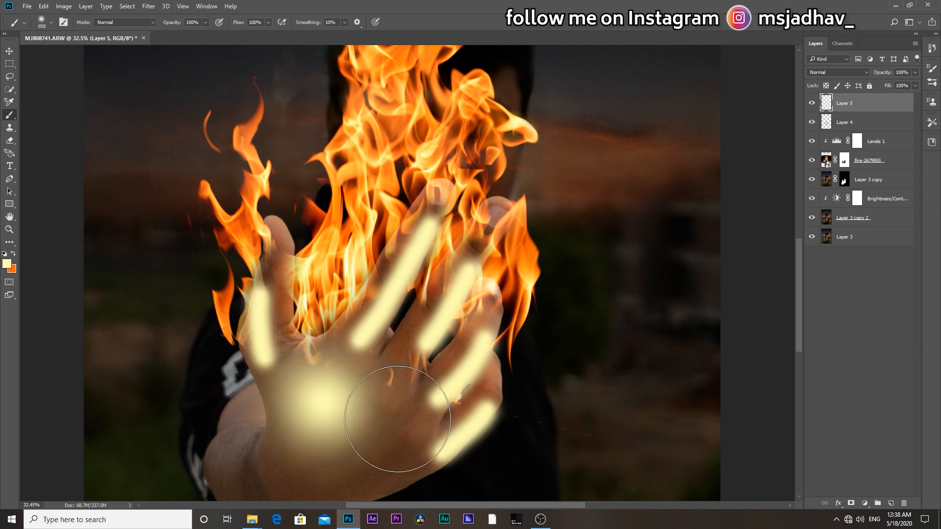
left_click(837, 73)
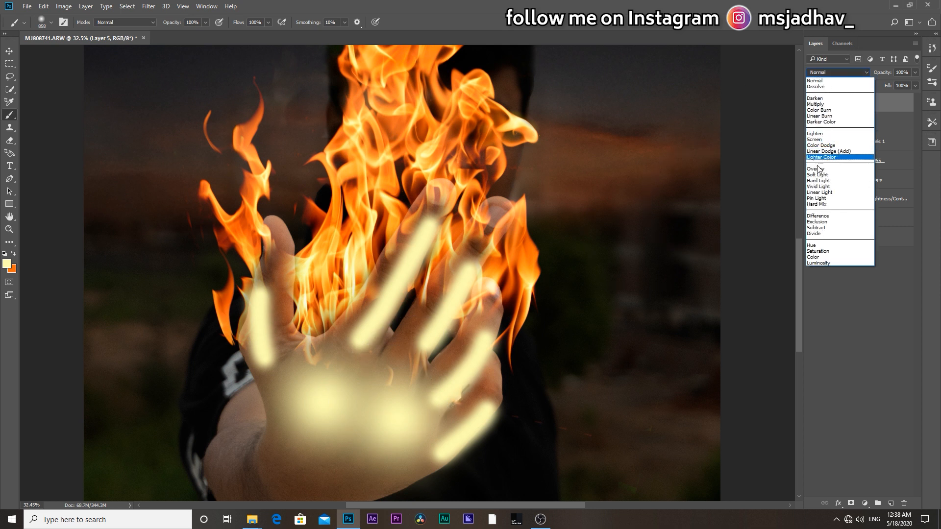
left_click(815, 168)
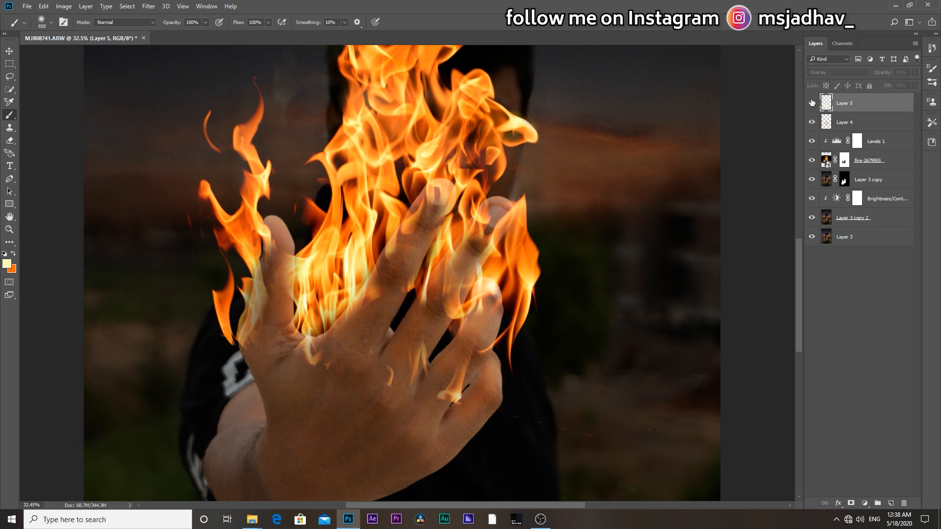
left_click(6, 49)
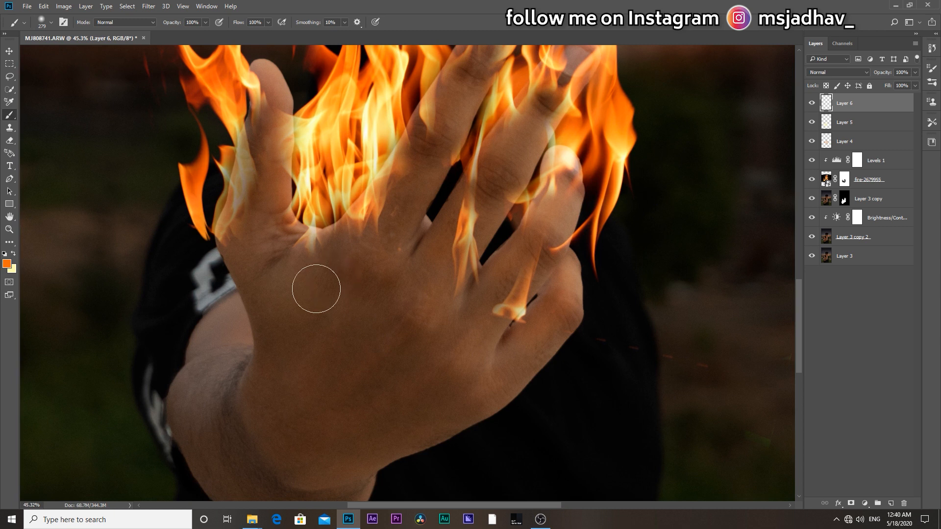
mouse_move(371, 263)
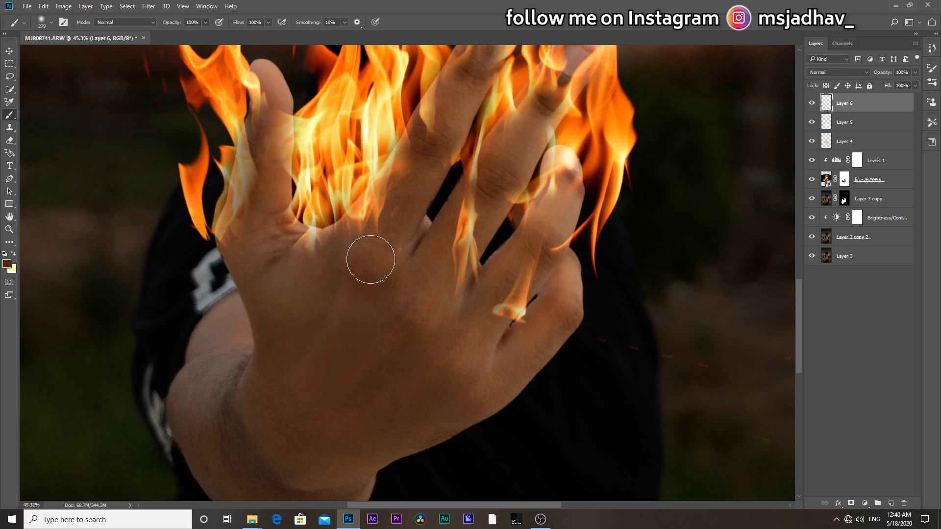
Paint a brown wash over the palm and blend it as Overlay at about 35% opacity
left_click_drag(371, 259, 395, 335)
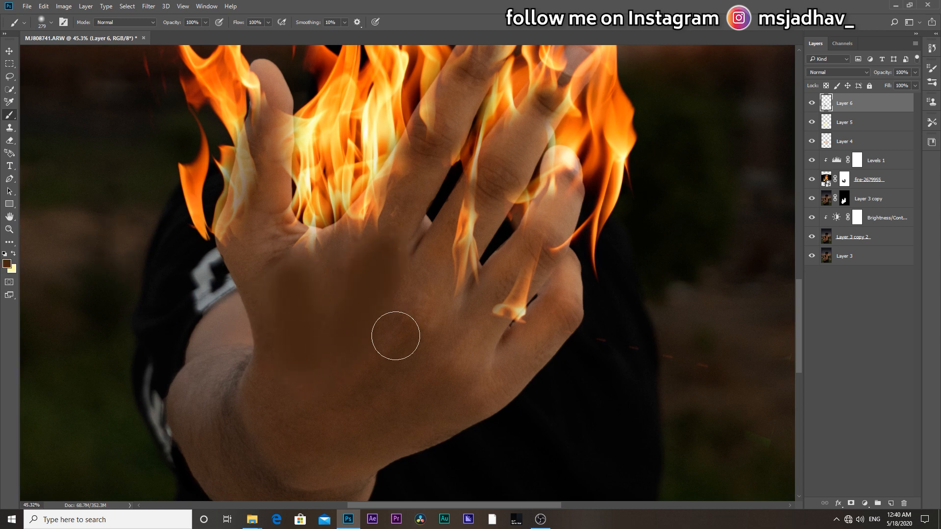
left_click_drag(395, 337, 309, 442)
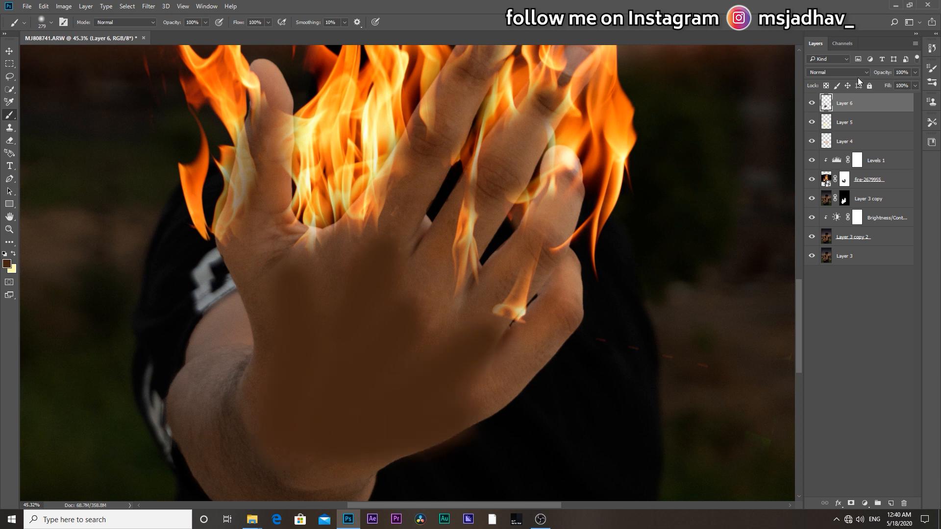
left_click(837, 73)
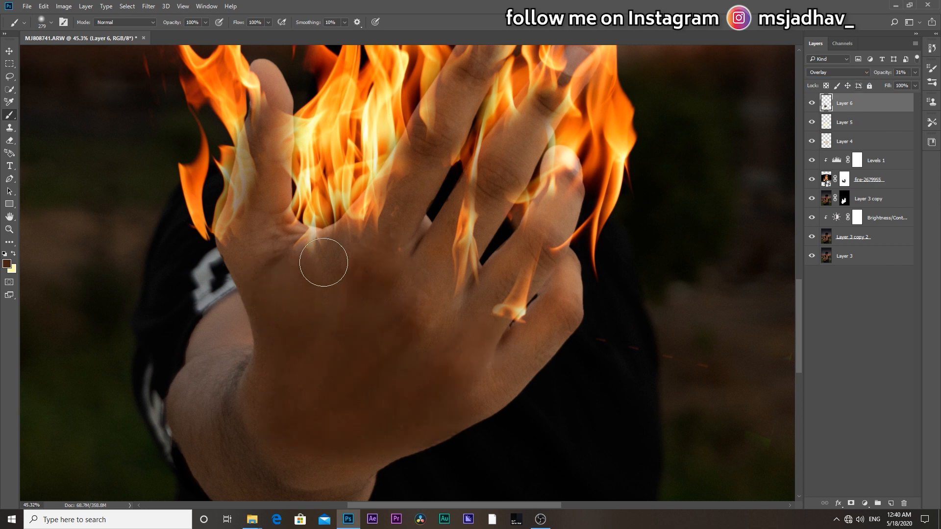
Stamp all visible layers into a new merged layer on top and list the filters
key("ctrl+alt+shift+e")
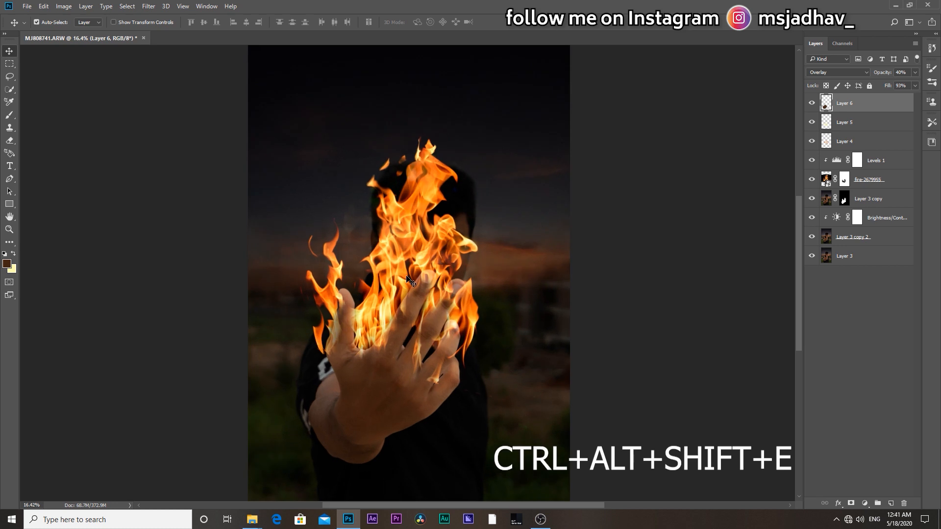
mouse_move(882, 104)
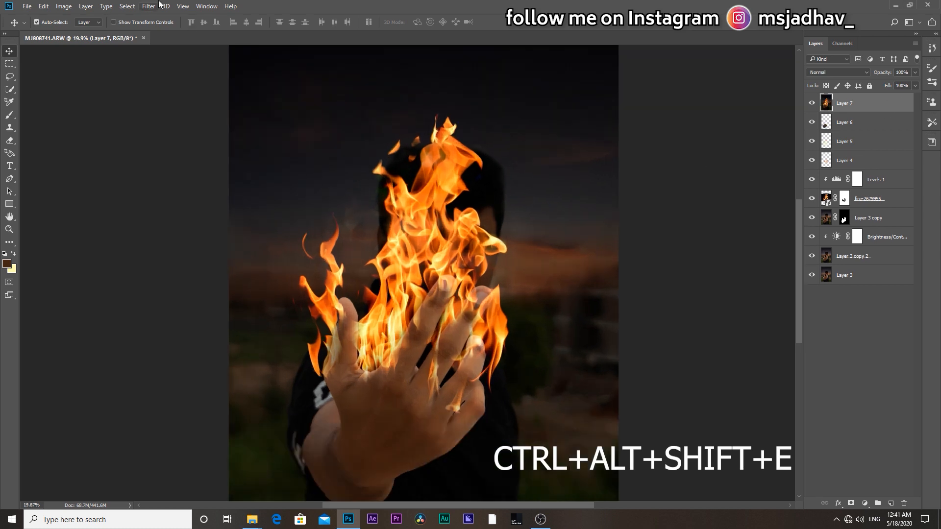
left_click(147, 6)
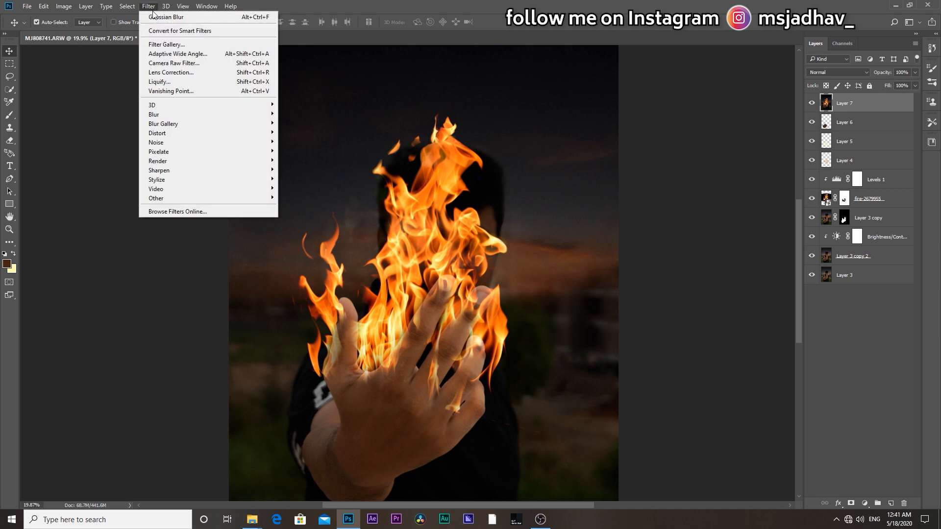
Grade the merged layer in Camera Raw with a dark post-crop vignette and apply it
left_click(173, 63)
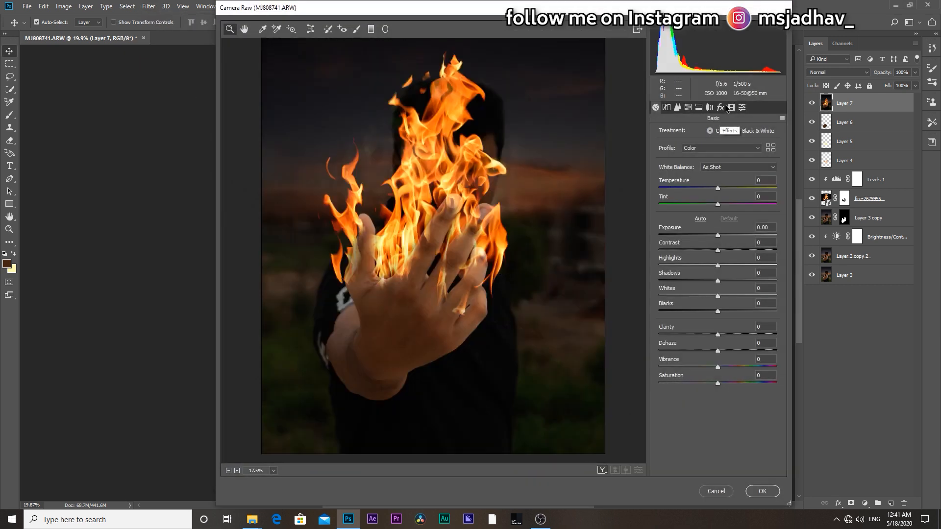
left_click(719, 108)
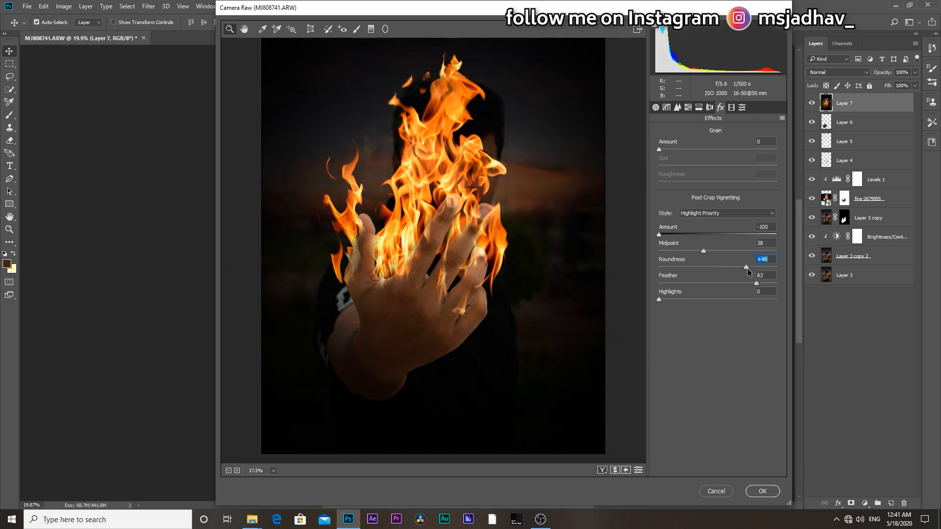
left_click(655, 107)
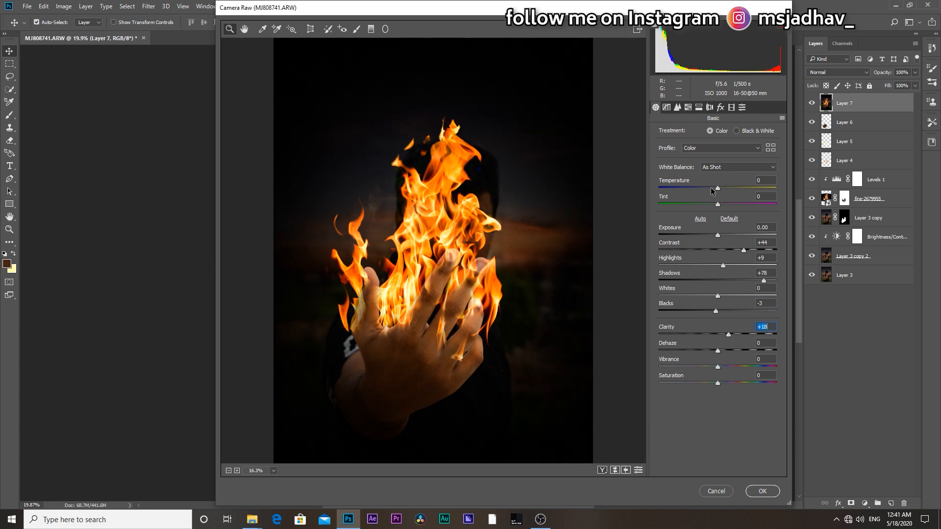
left_click(719, 108)
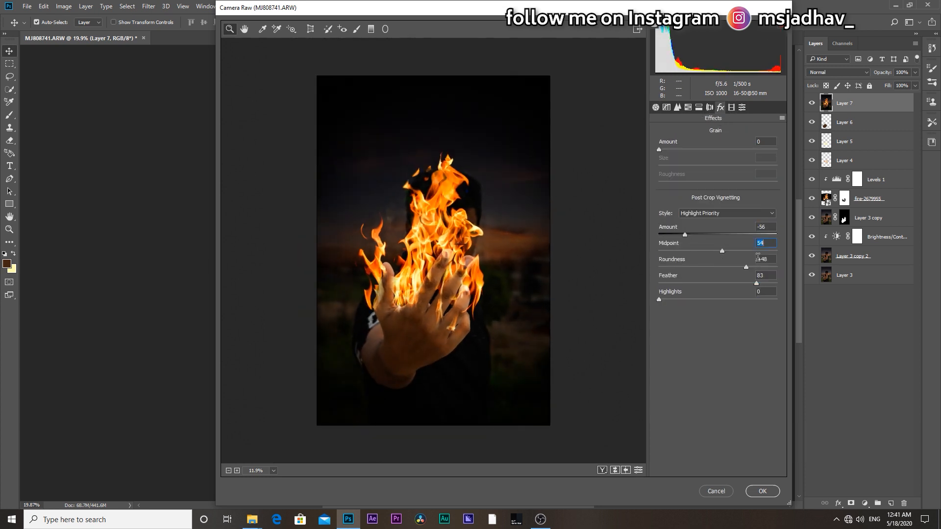
left_click(763, 492)
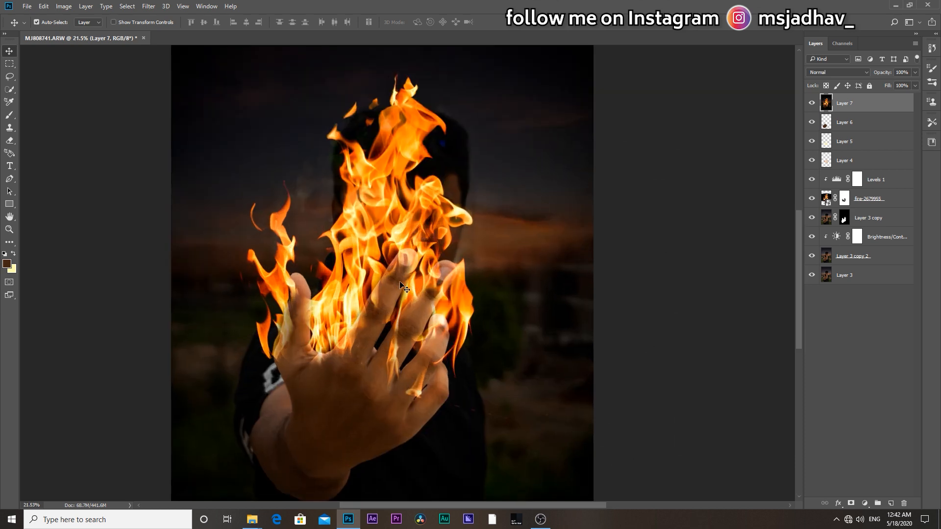